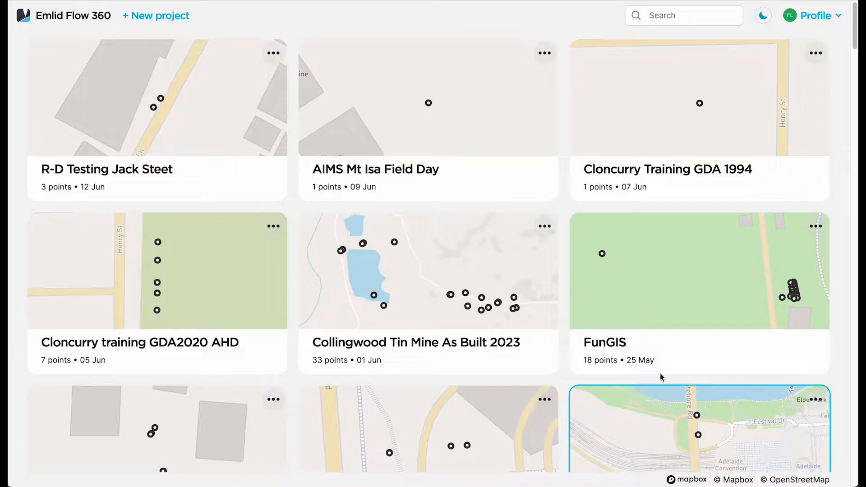
Scroll the project grid to reach the Cloncurry training GDA2020 AHD project card.
scroll(down, 3)
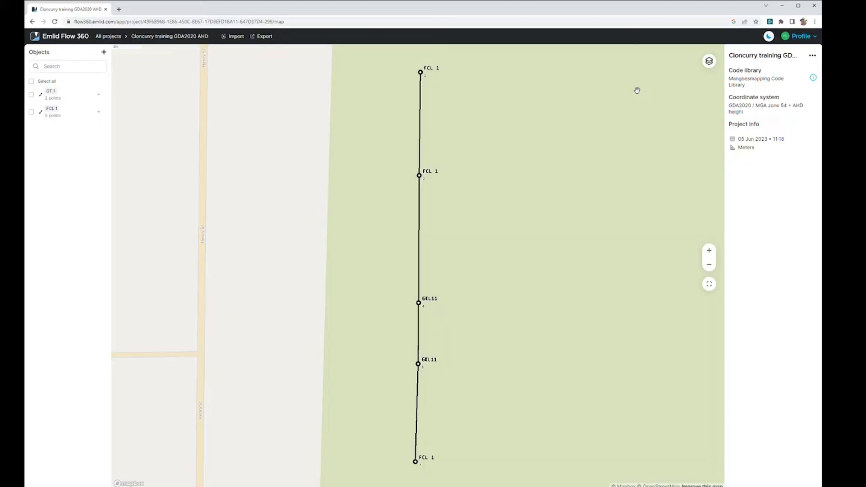
Expand the OT 1 group and the FCL 1 line to list their individual surveyed points.
click(709, 264)
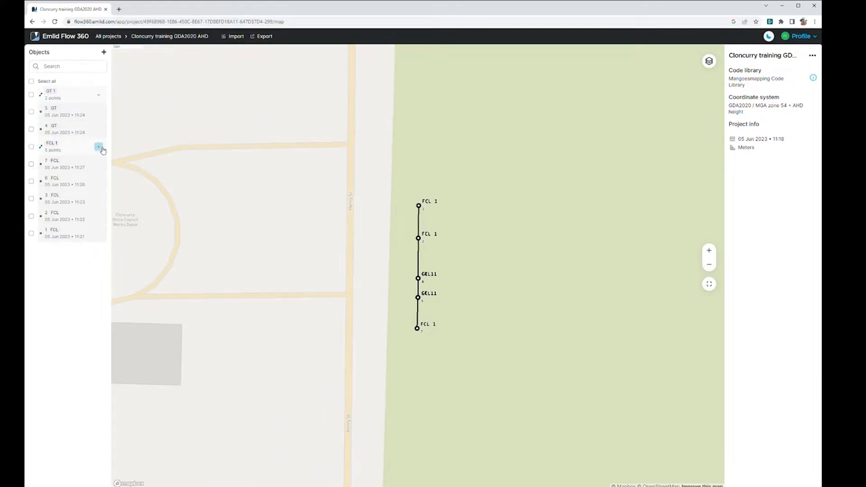
click(100, 148)
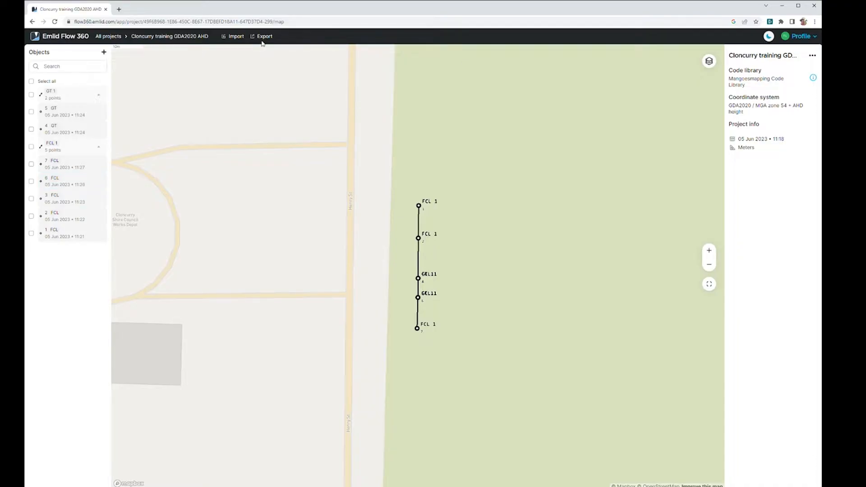
Preview the project's export formats, then bring up the import options (CSV, DXF, Shapefile).
click(264, 36)
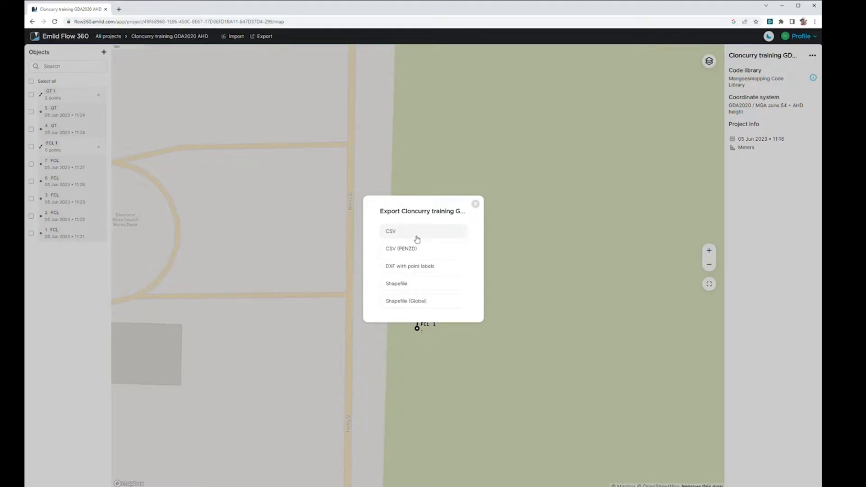
click(475, 204)
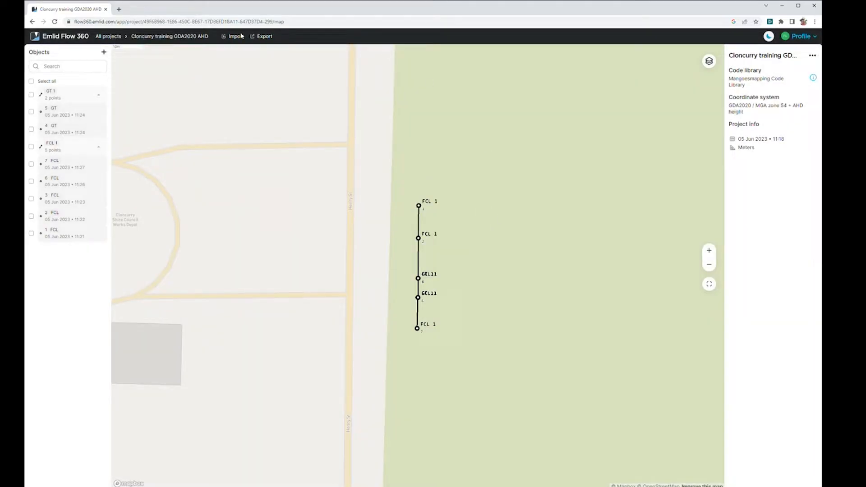
click(235, 36)
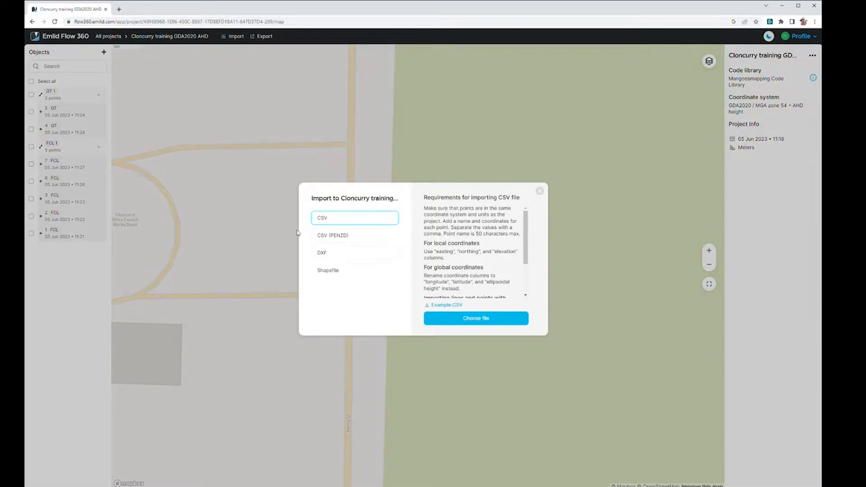